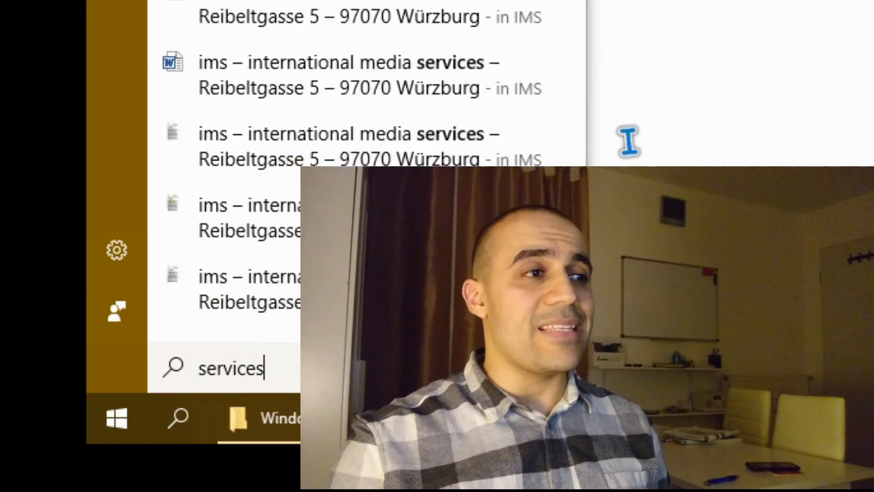
- Search Start for services.msc to launch the Services console
text(.ms)
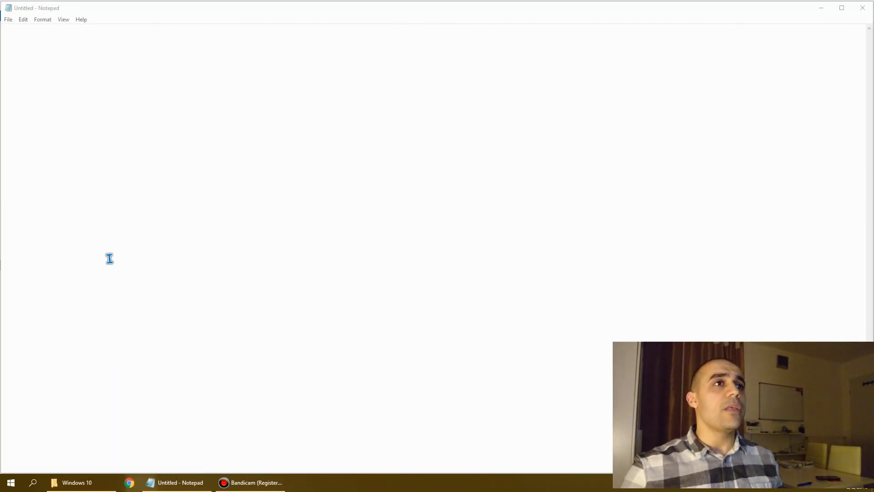
mouse_move(292, 270)
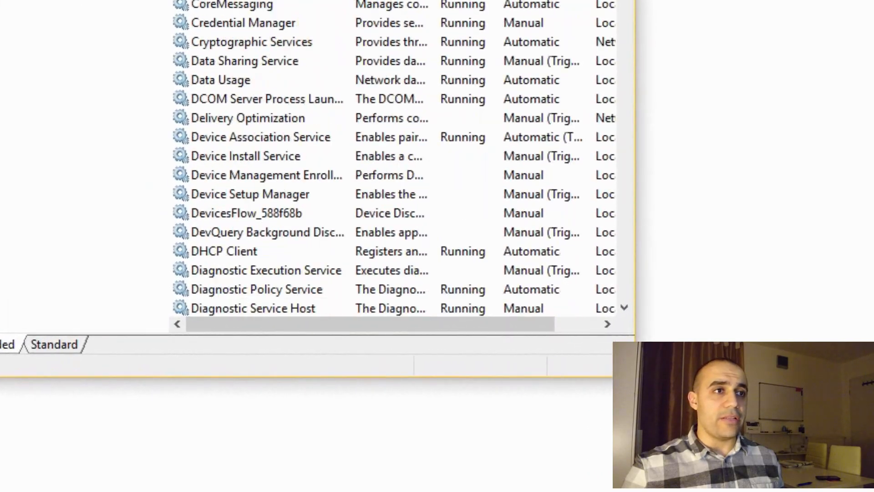
- Scroll the services list down until Windows Update comes into view
scroll(down, 3)
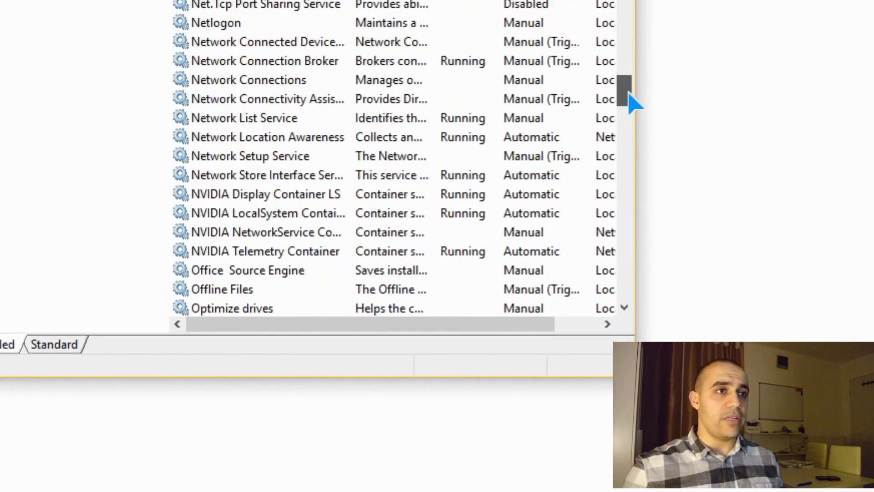
scroll(down, 3)
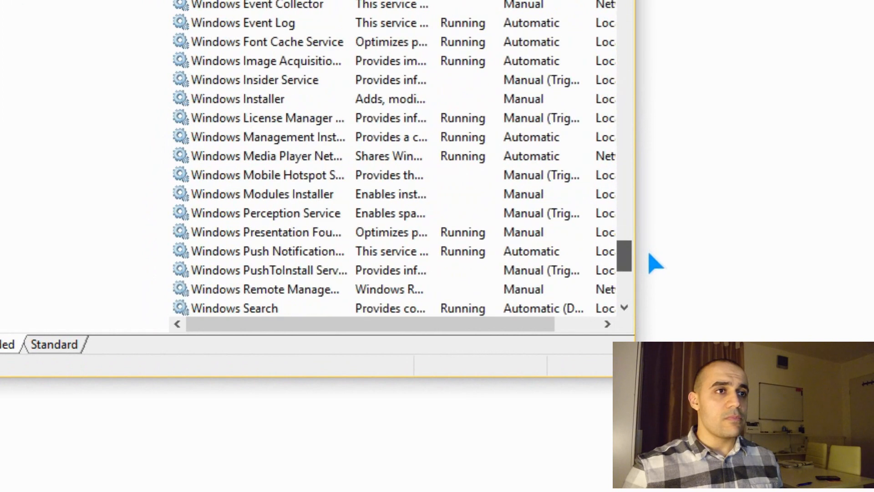
scroll(down, 3)
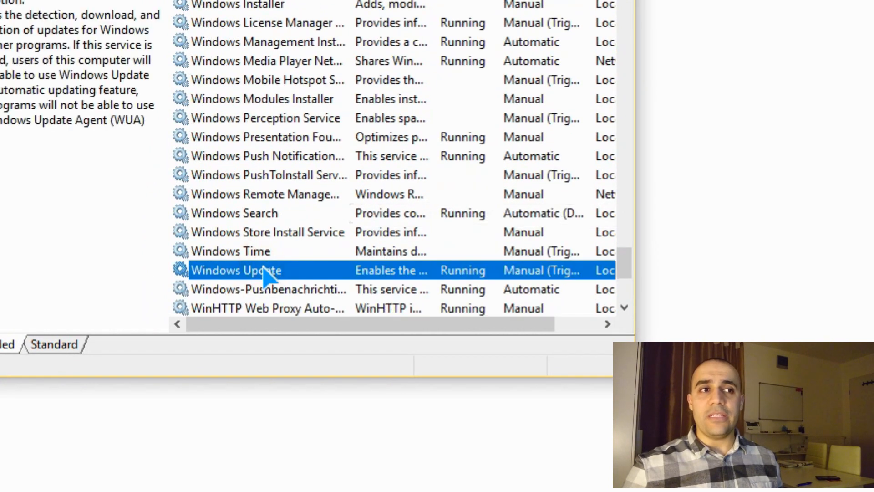
- Bring up Windows Update's Properties and choose Disabled as its startup type
right_click(251, 271)
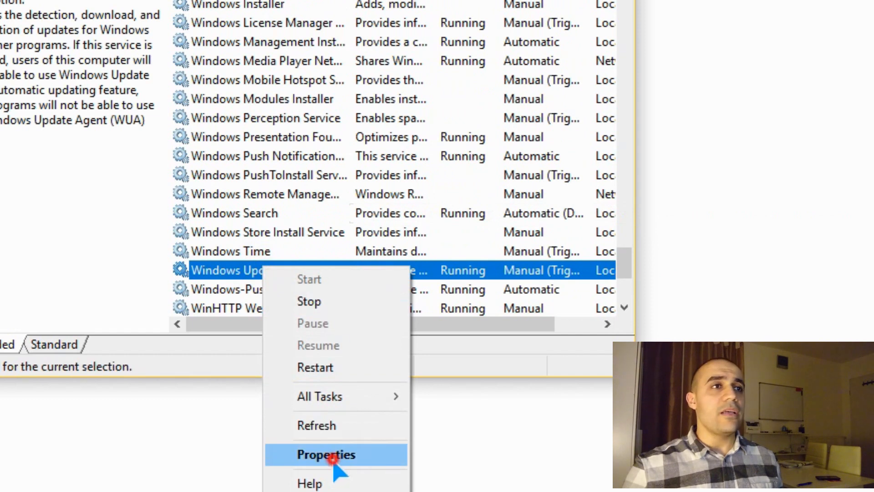
click(326, 454)
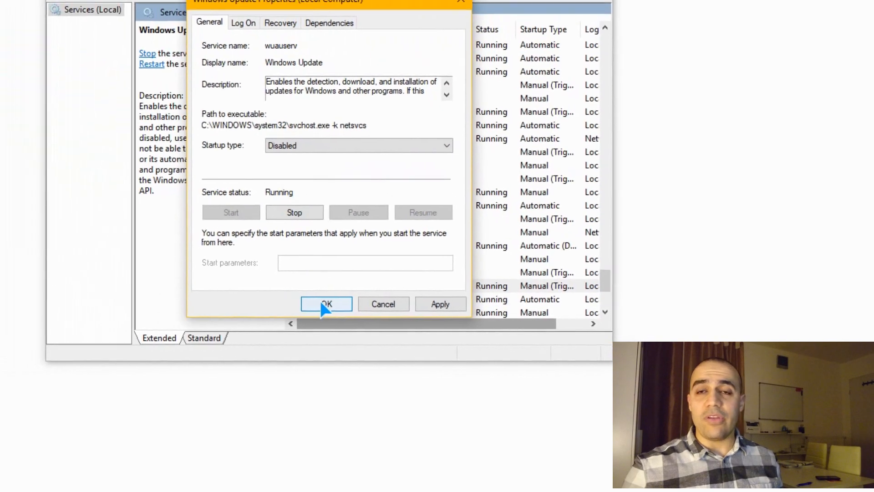
- Confirm with OK and verify Windows Update lists a Disabled startup type
click(326, 304)
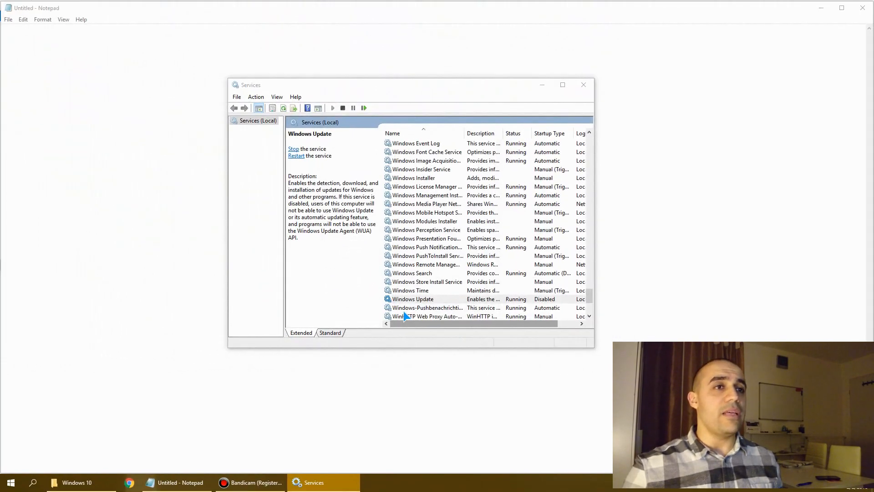
click(412, 299)
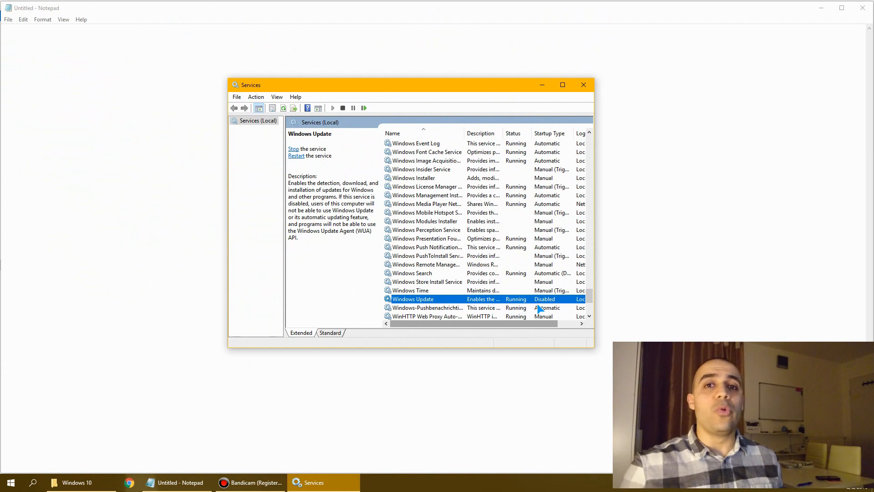
mouse_move(564, 291)
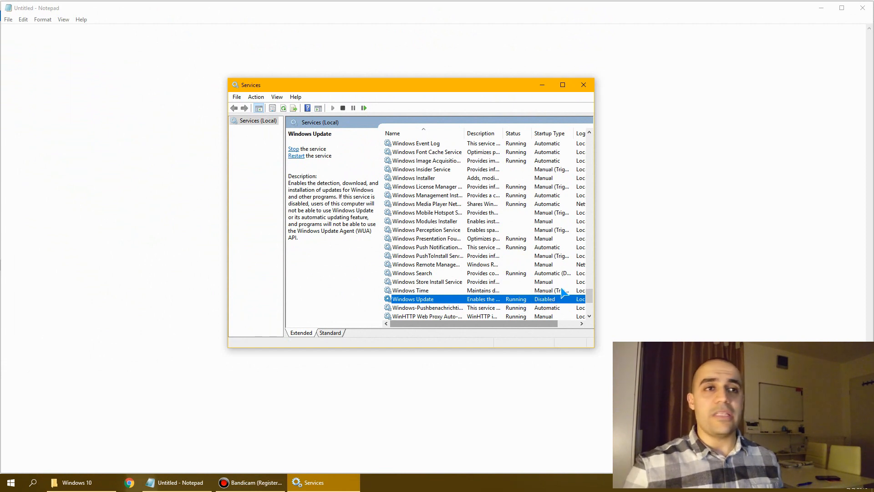
mouse_move(530, 299)
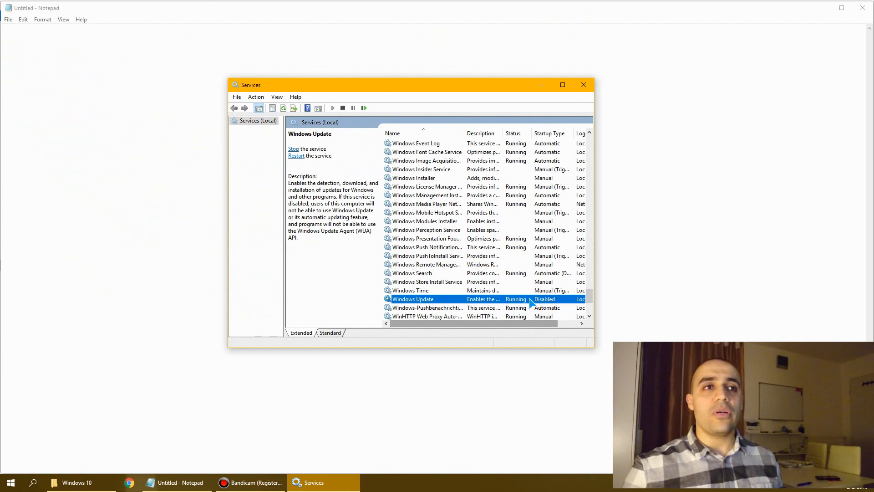